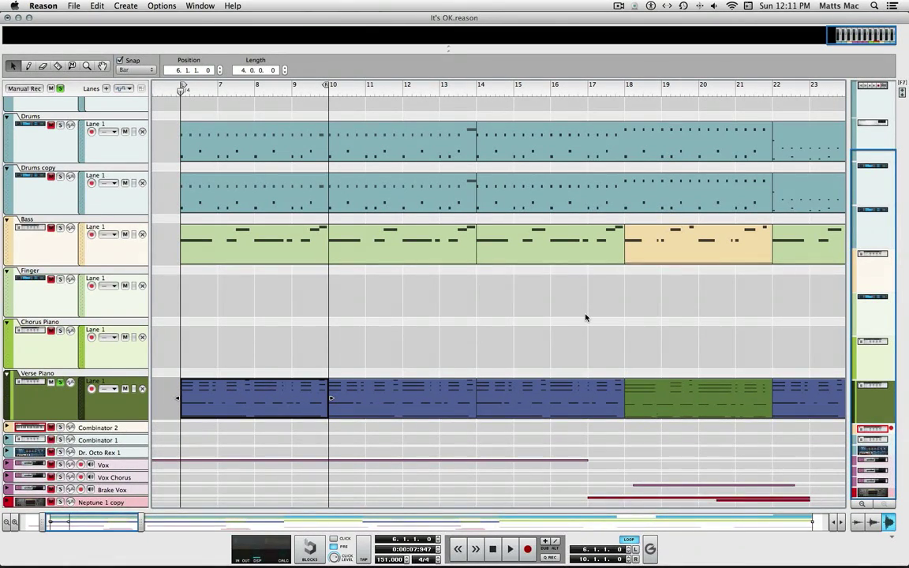
mouse_move(262, 380)
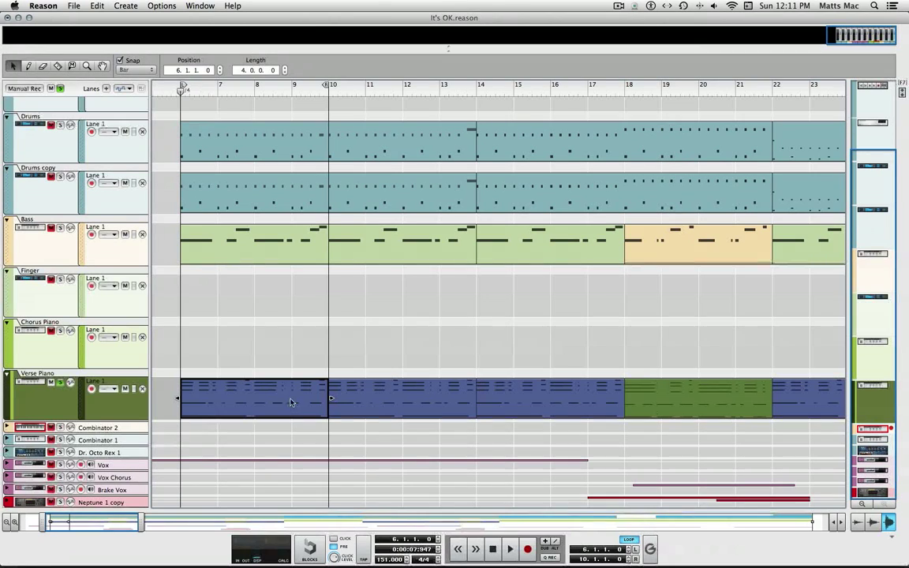
mouse_move(229, 398)
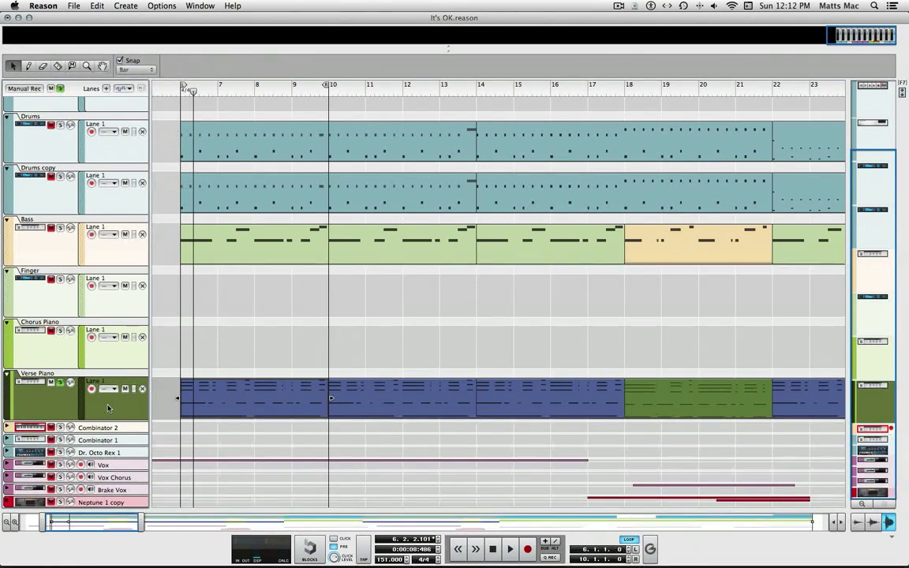
key("cmd+t")
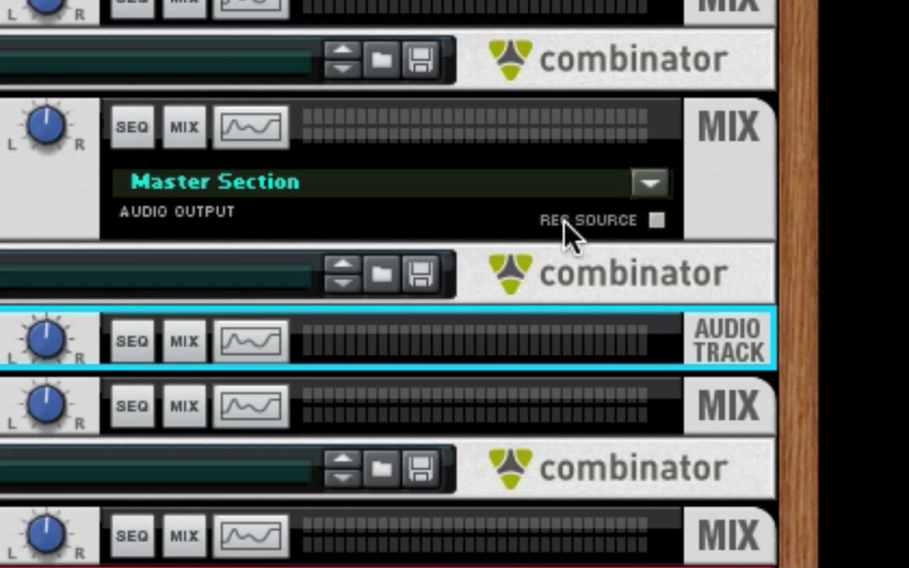
mouse_move(659, 228)
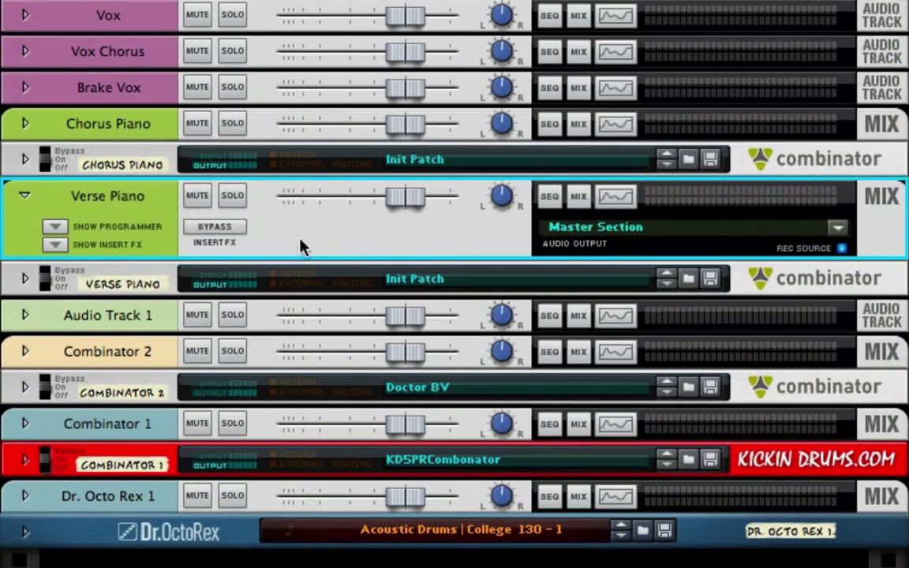
mouse_move(426, 248)
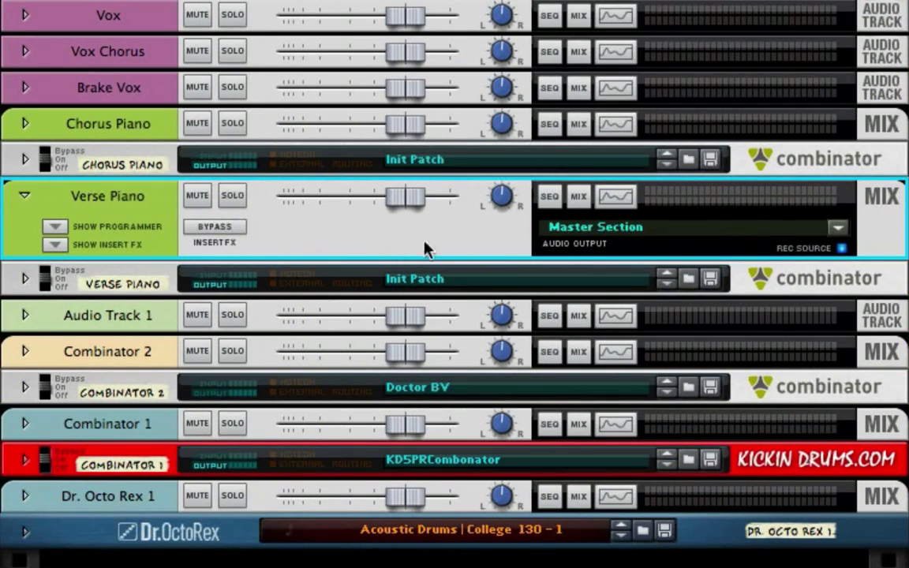
mouse_move(432, 242)
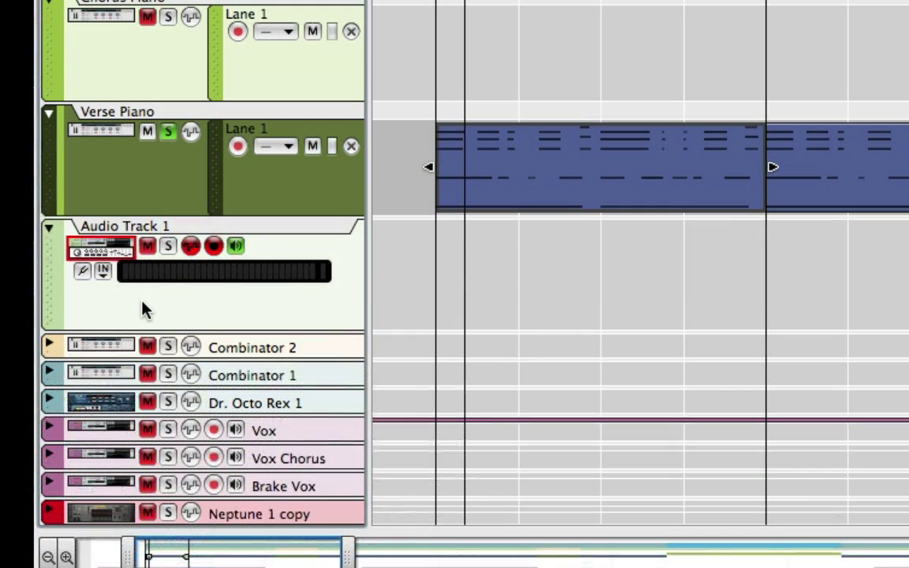
- Set Audio Track 1's input to stereo, sourced from Verse Piano
left_click(103, 271)
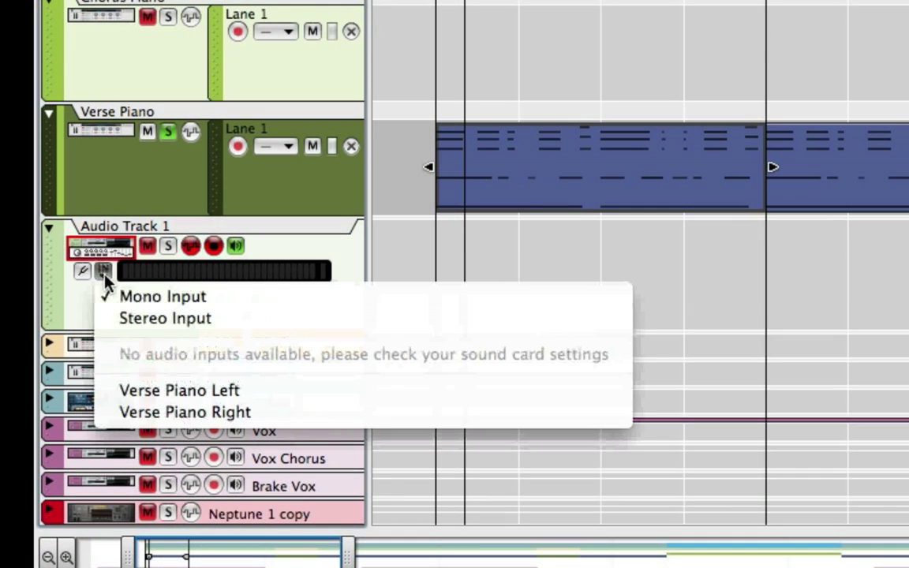
mouse_move(178, 389)
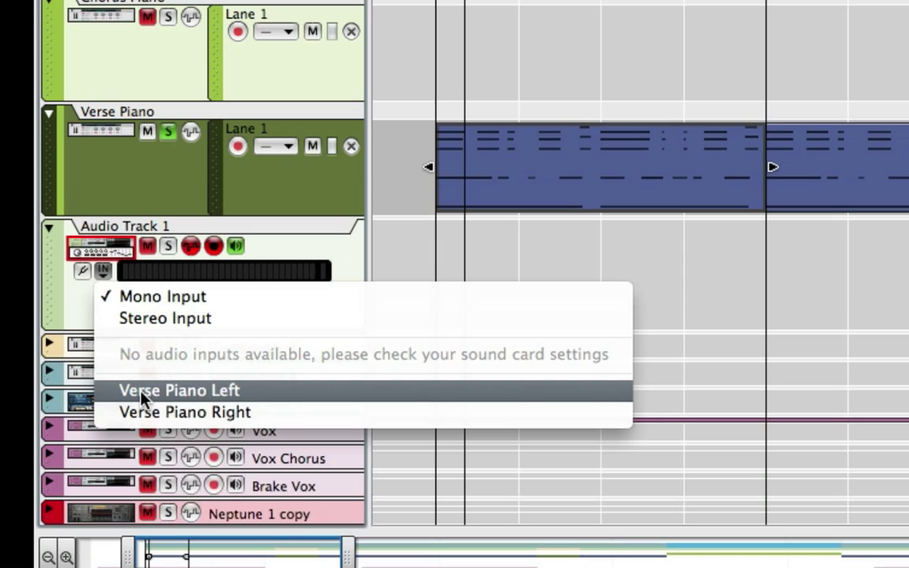
mouse_move(211, 400)
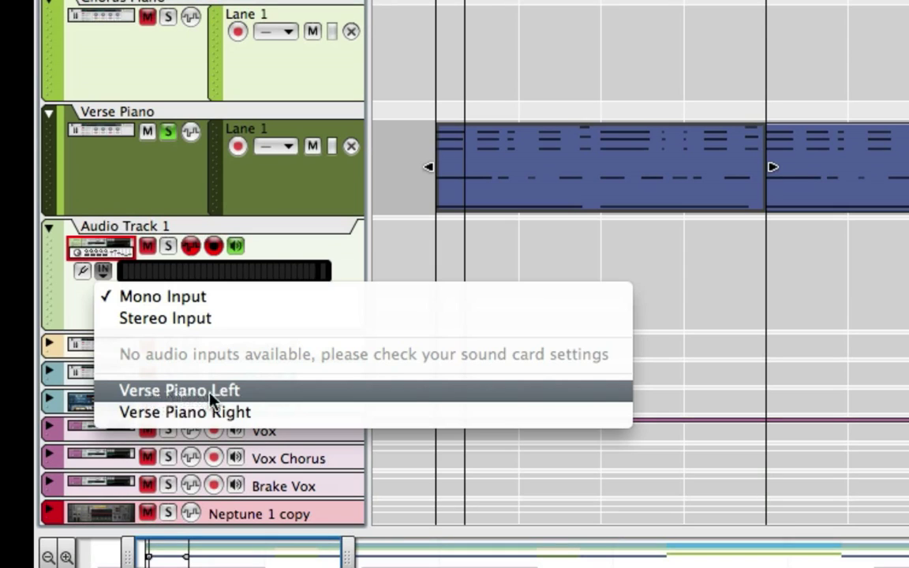
mouse_move(163, 355)
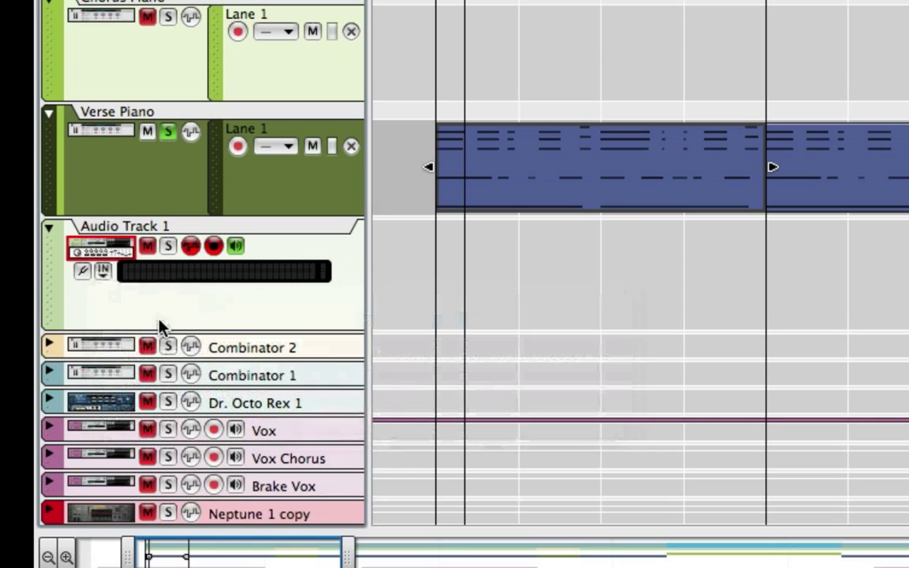
left_click(102, 270)
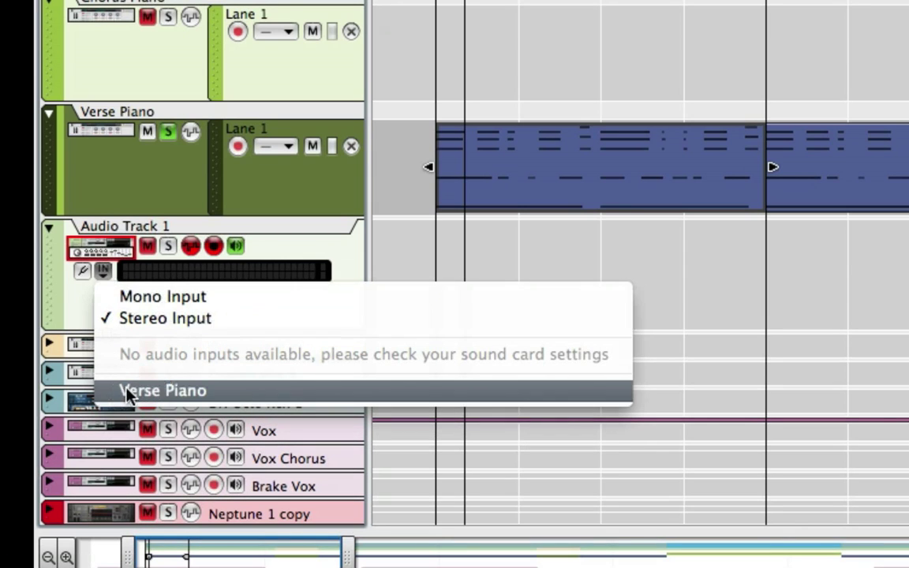
left_click(162, 390)
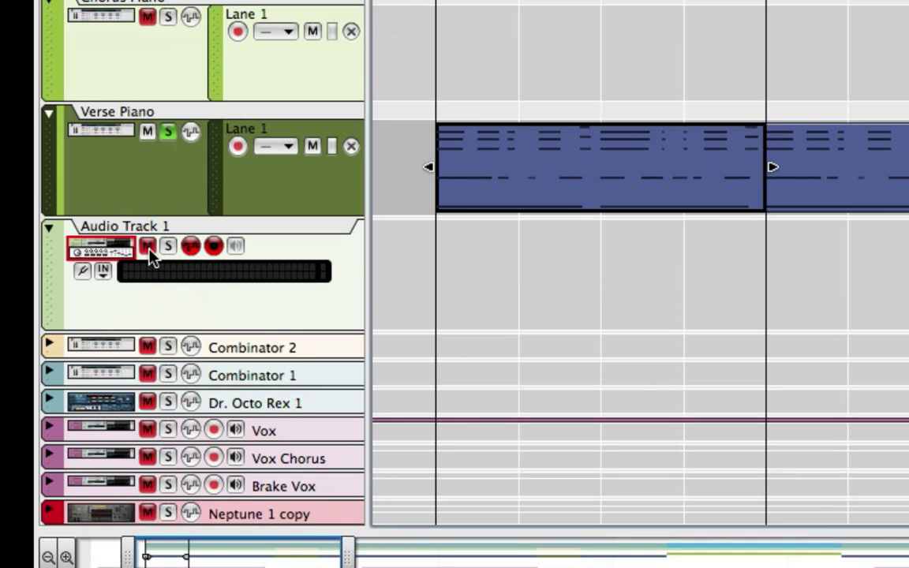
mouse_move(168, 245)
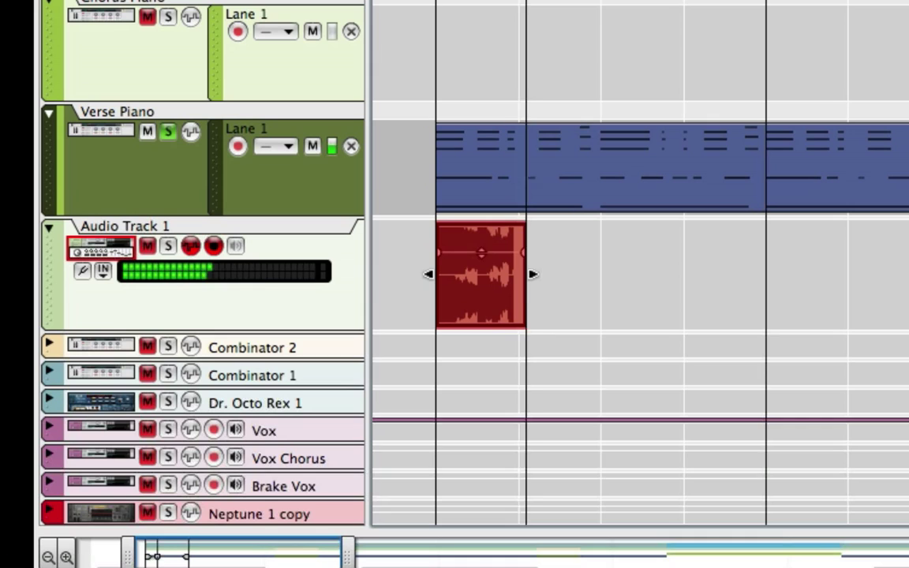
- Record the Verse Piano section into Audio Track 1 across the first bars
left_click_drag(530, 274, 636, 274)
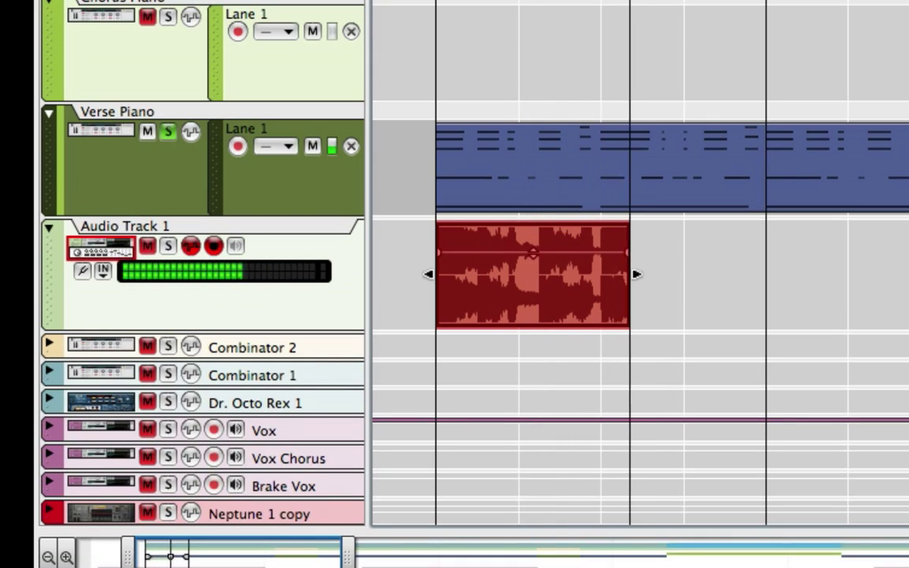
left_click_drag(636, 274, 742, 274)
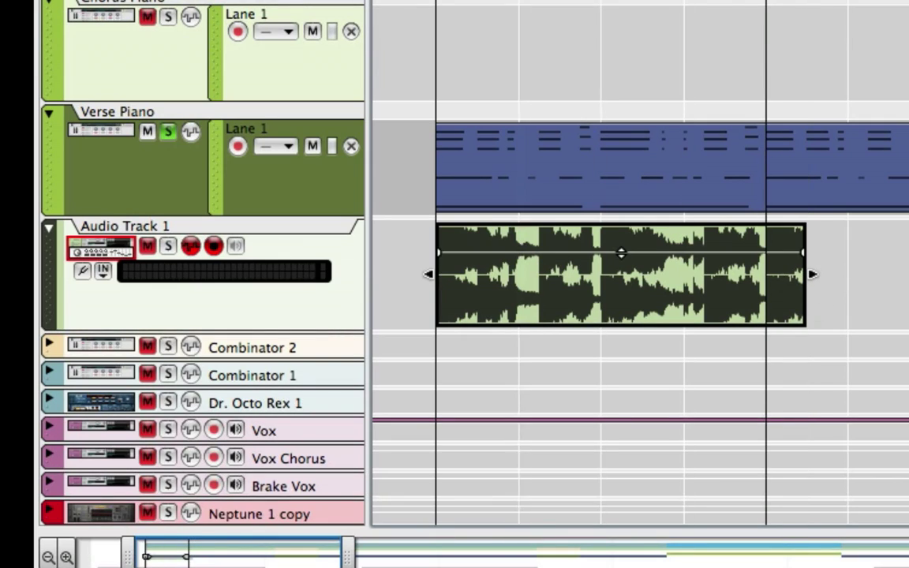
mouse_move(643, 185)
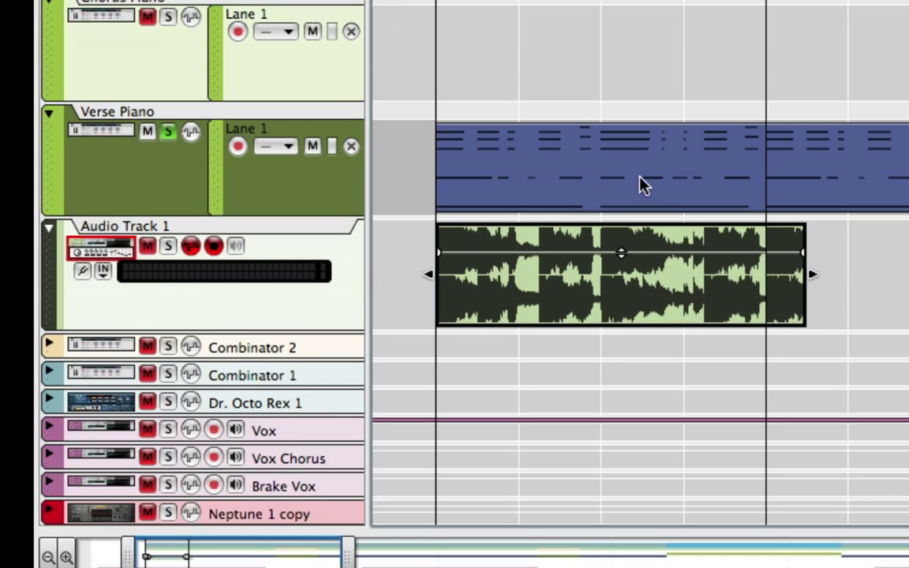
mouse_move(639, 272)
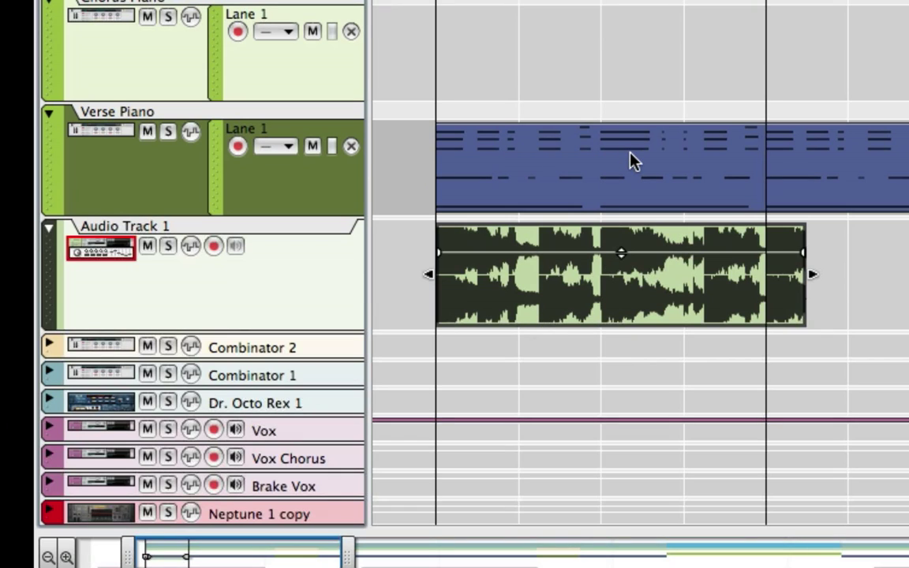
mouse_move(631, 295)
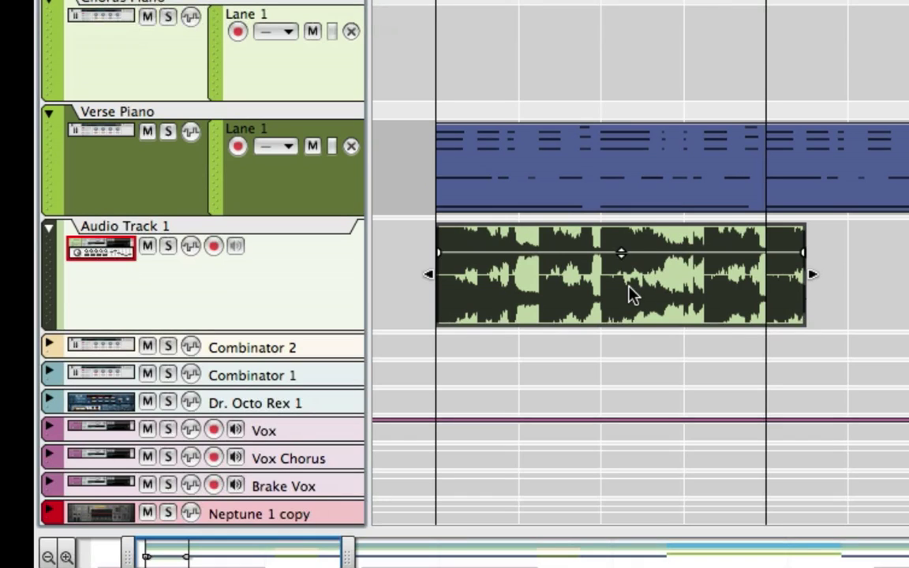
mouse_move(485, 140)
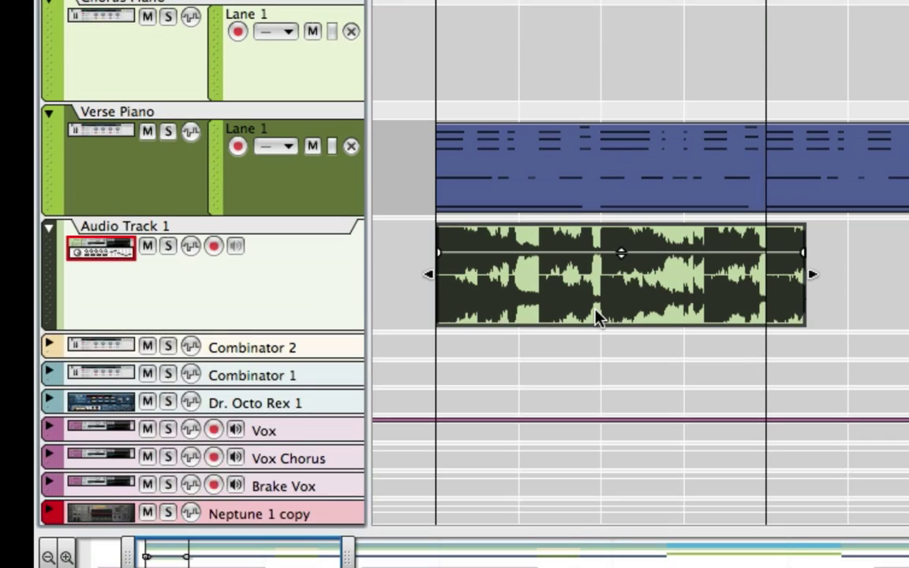
mouse_move(601, 307)
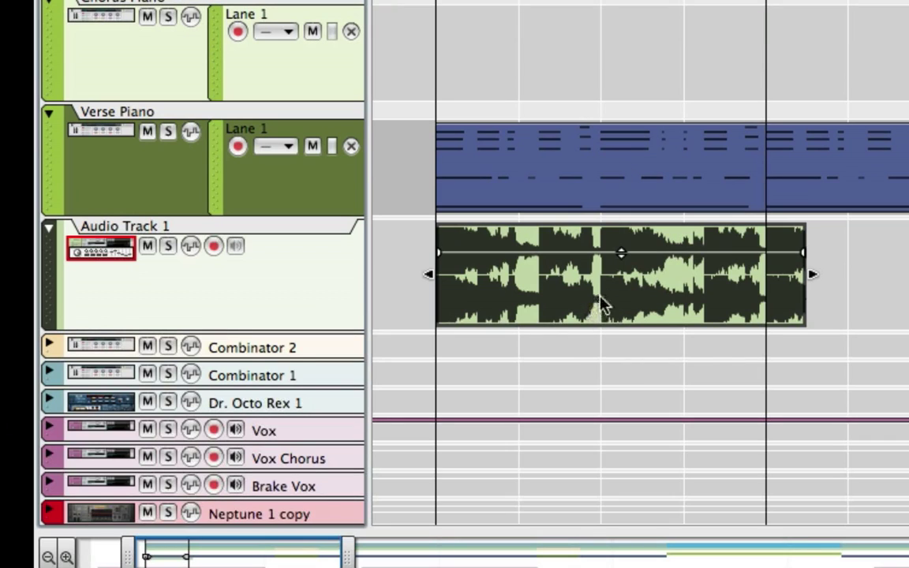
mouse_move(558, 304)
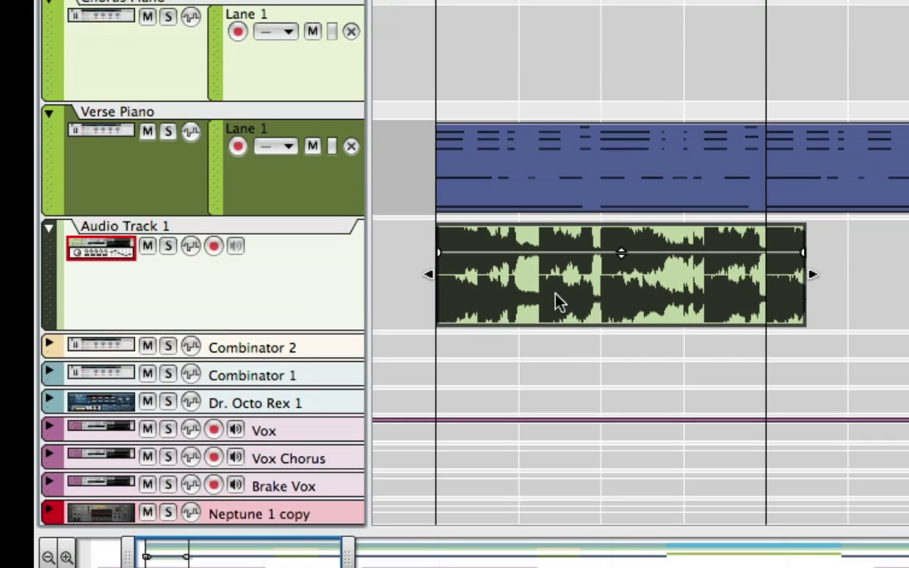
mouse_move(568, 314)
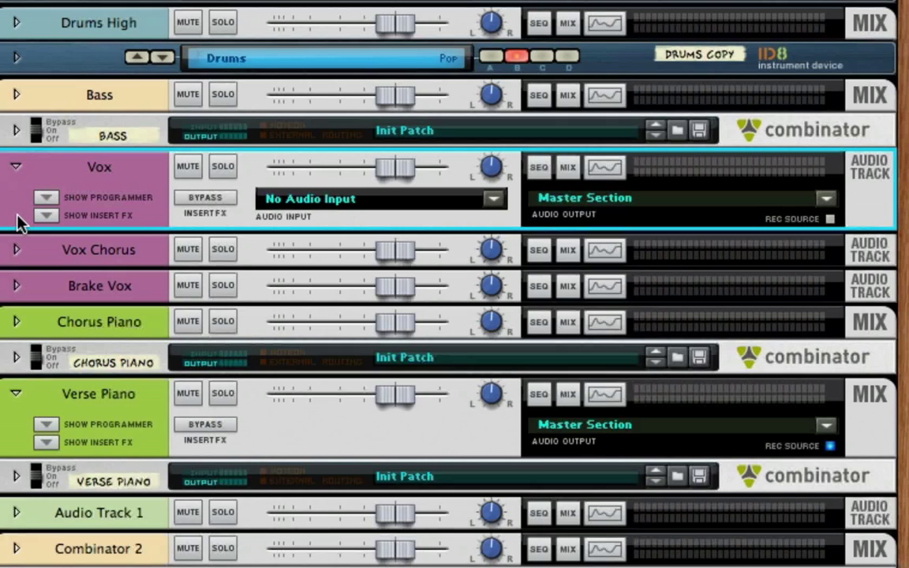
mouse_move(122, 190)
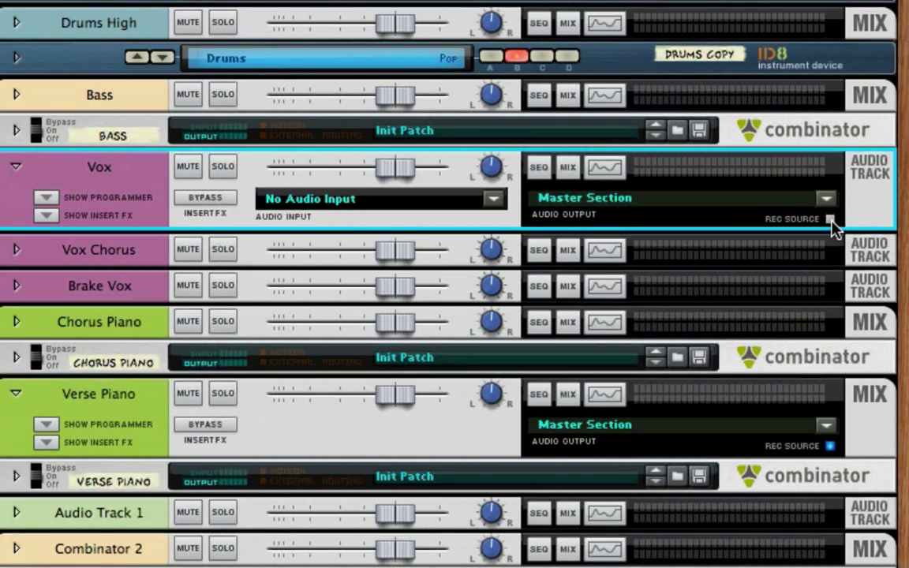
mouse_move(829, 219)
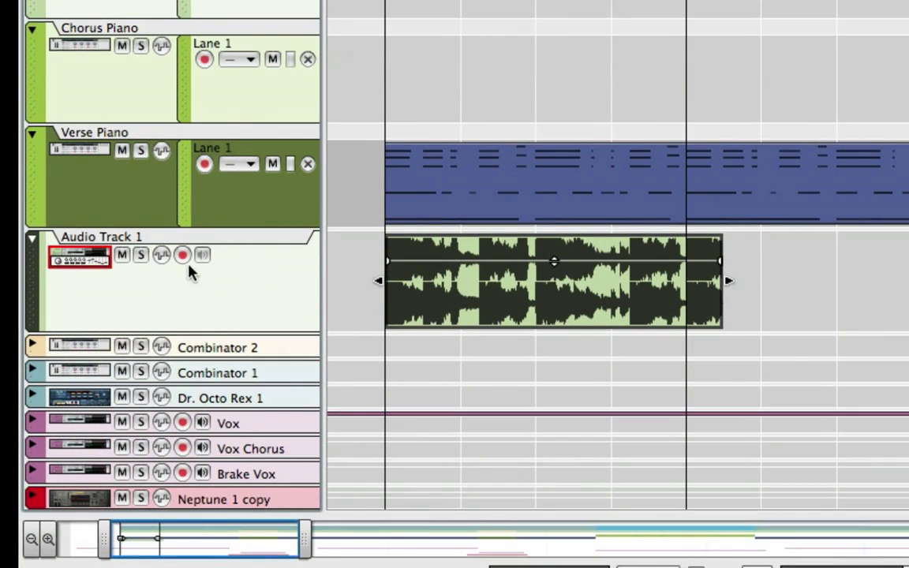
- Re-arm Audio Track 1 and view its input list showing Vox and Verse Piano
left_click(182, 254)
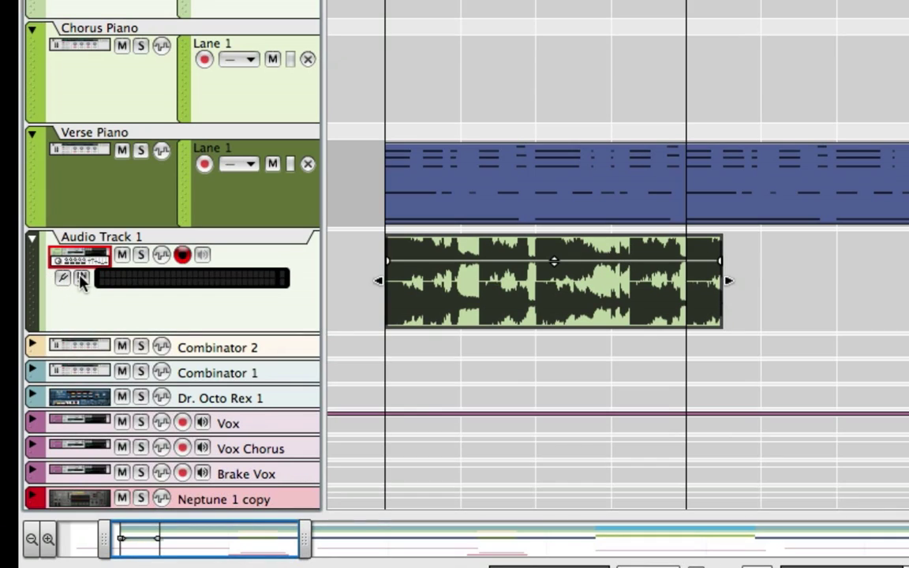
left_click(81, 278)
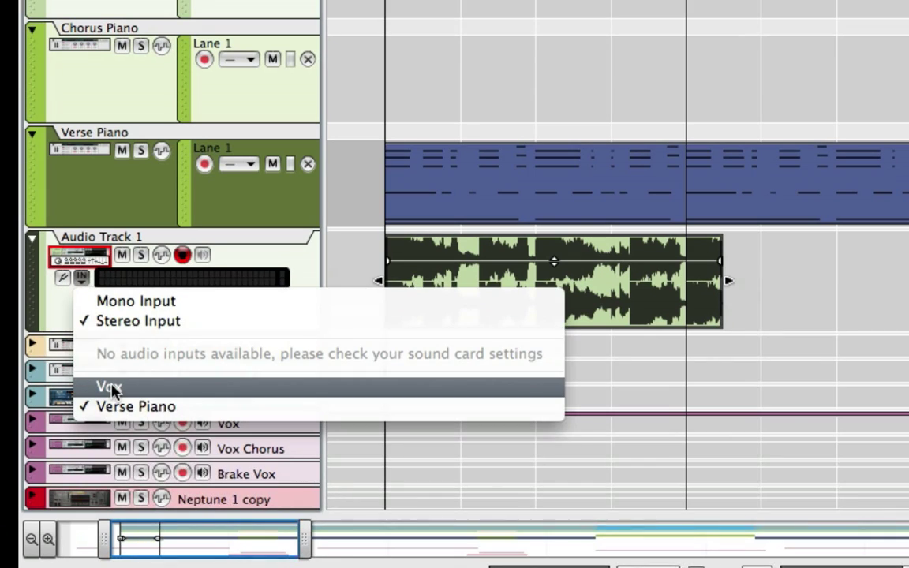
mouse_move(315, 276)
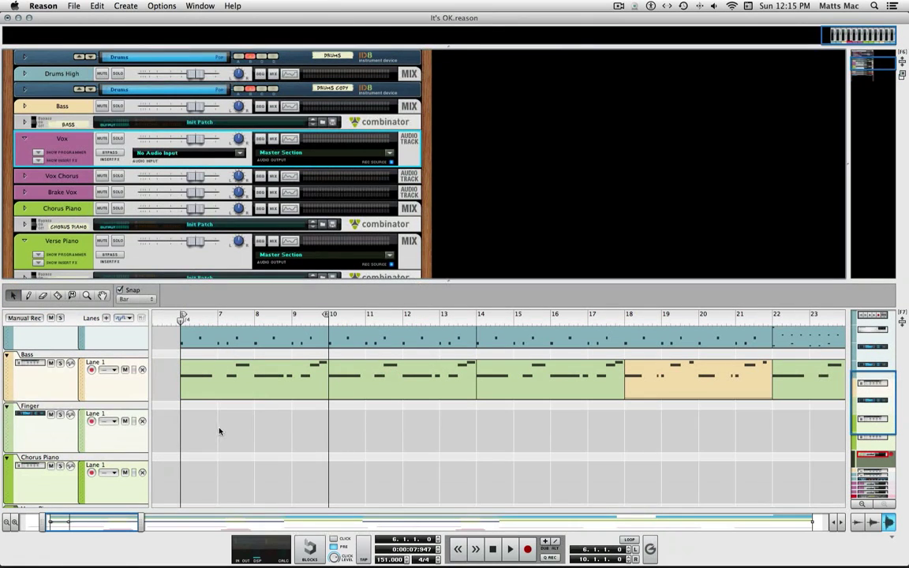
mouse_move(260, 430)
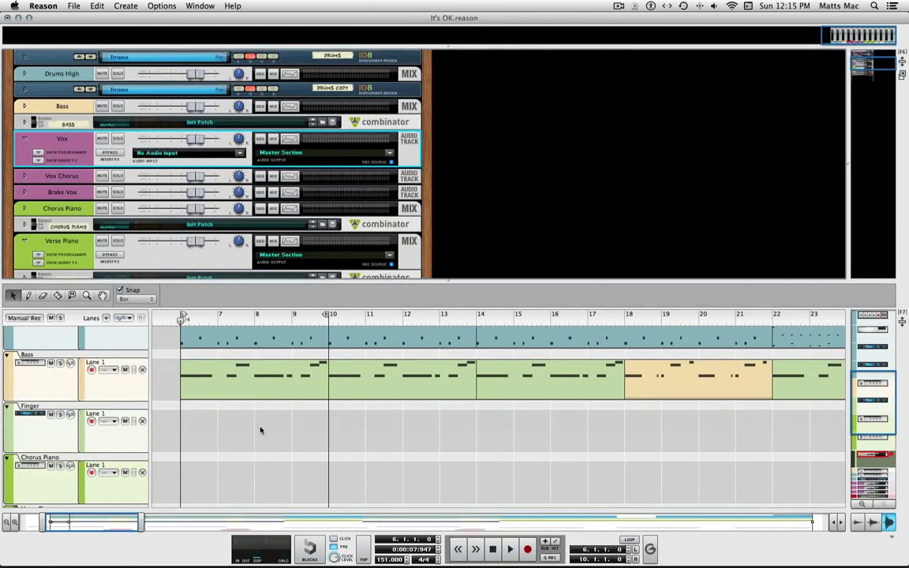
mouse_move(450, 444)
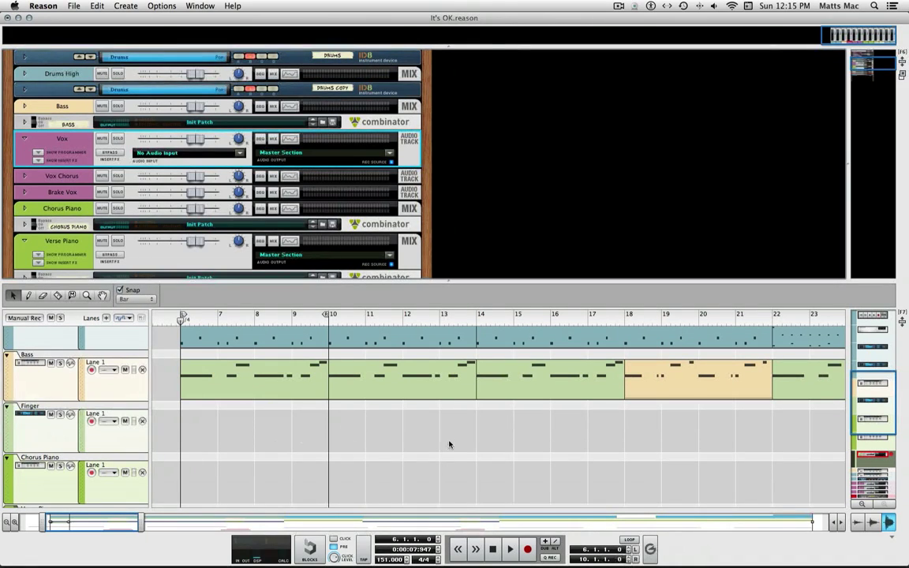